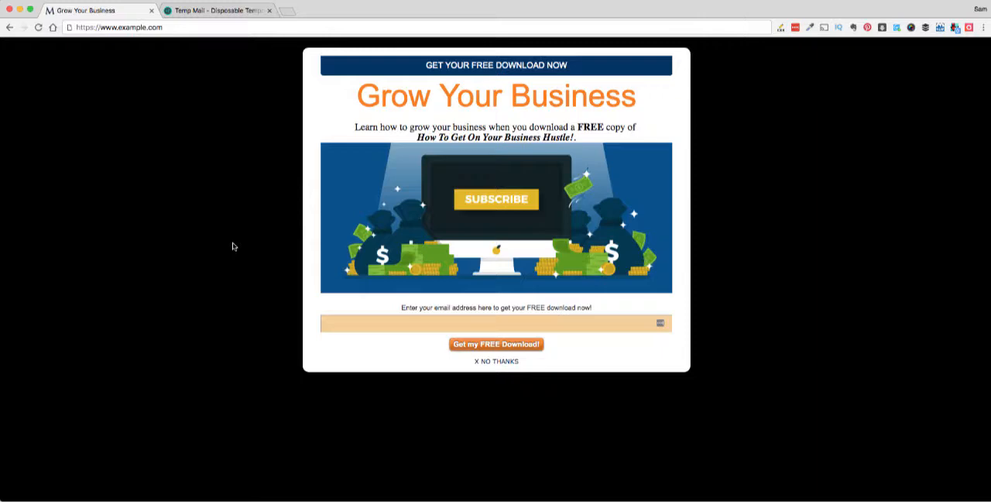
Switch to the Temp Mail tab showing the disposable email address
{"action": "left_click", "coordinate": [217, 9]}
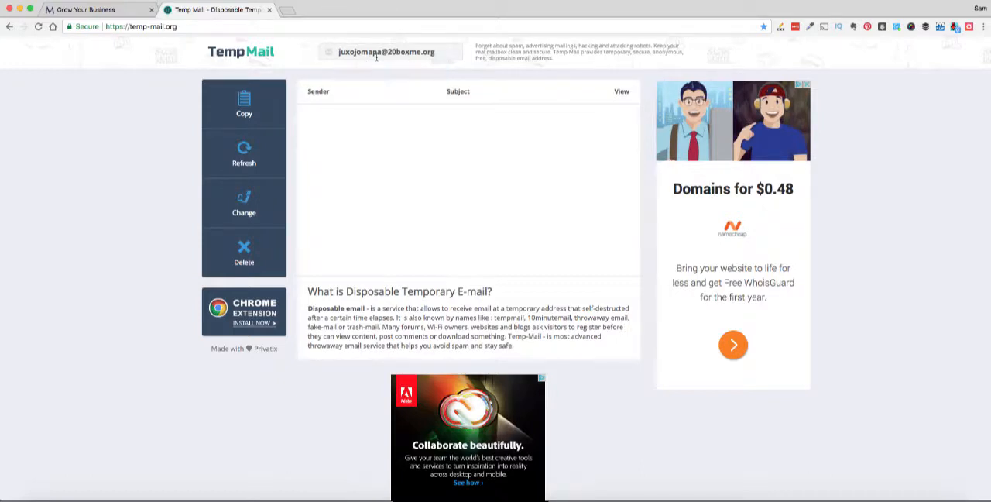
Copy the temporary address and return to the 'Grow Your Business' landing page
{"action": "left_click", "coordinate": [245, 105]}
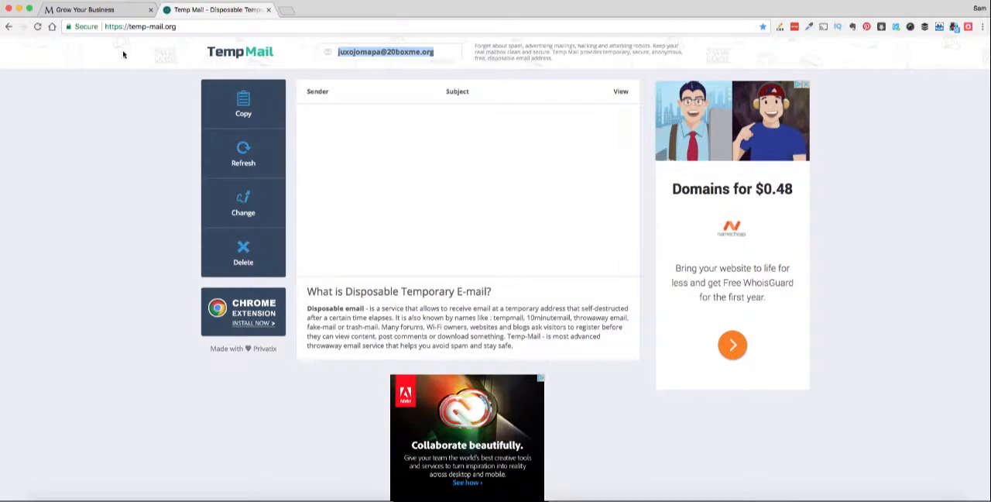
{"action": "left_click", "coordinate": [92, 10]}
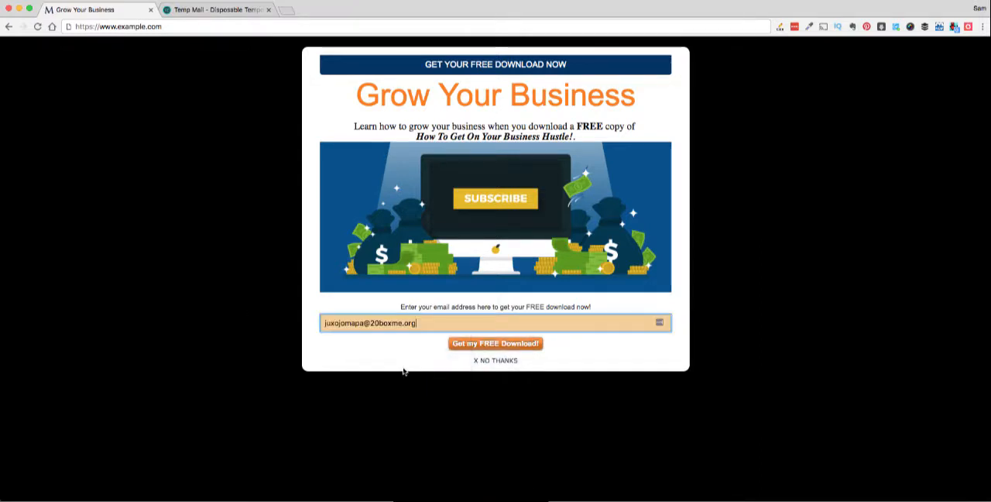
Request the free download with the pasted address, then go back to the Temp Mail inbox
{"action": "left_click", "coordinate": [495, 344]}
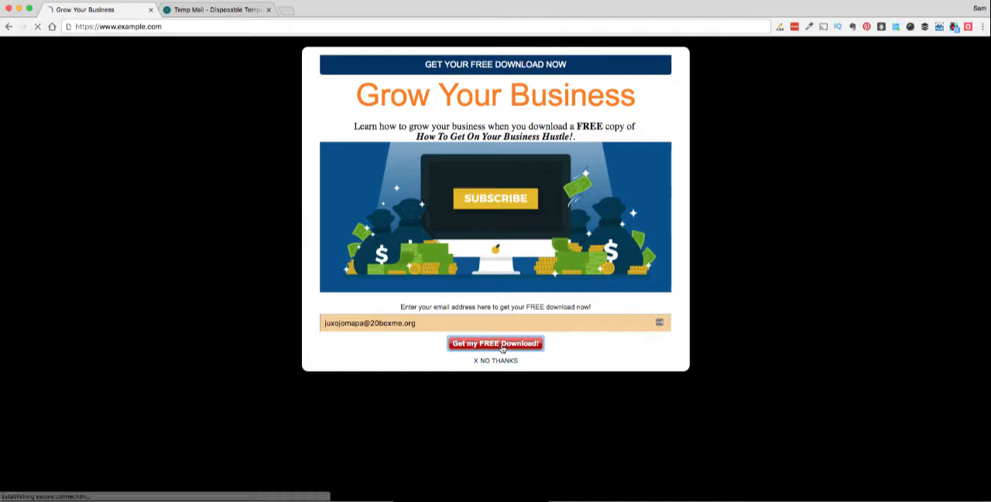
{"action": "left_click", "coordinate": [495, 344]}
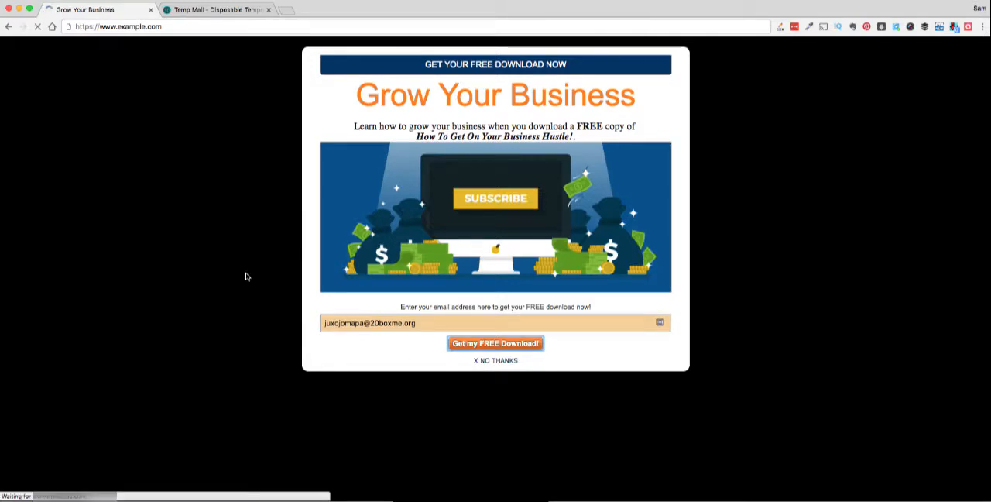
{"action": "left_click", "coordinate": [217, 9]}
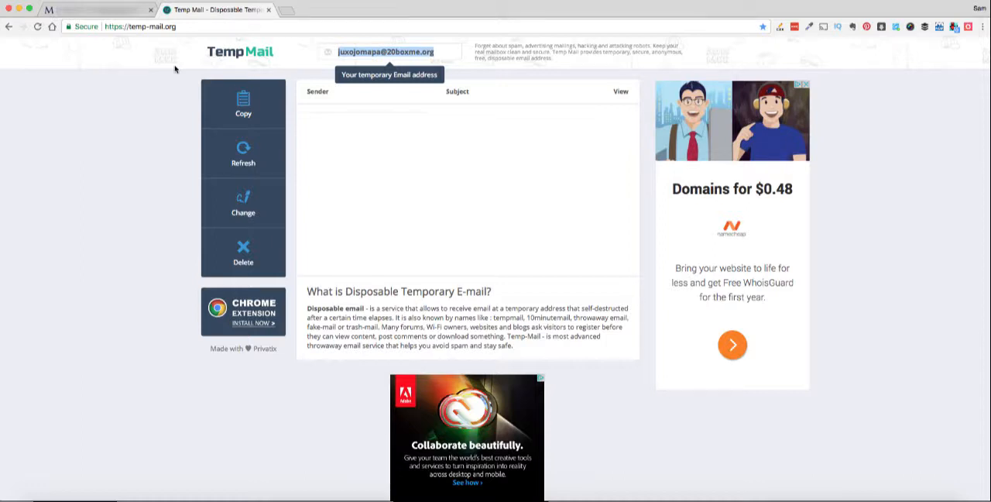
Refresh the inbox and open the newly arrived 'Free Download' email
{"action": "left_click", "coordinate": [243, 151]}
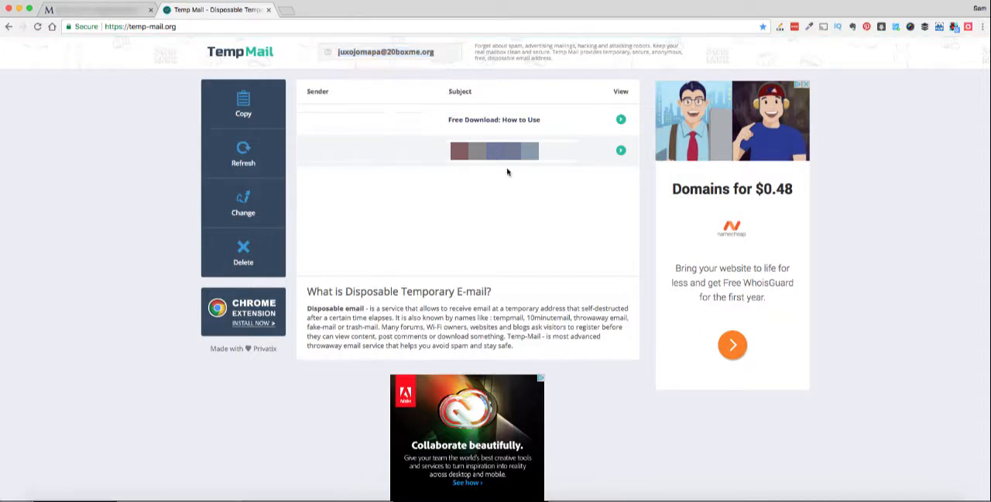
{"action": "mouse_move", "coordinate": [504, 164]}
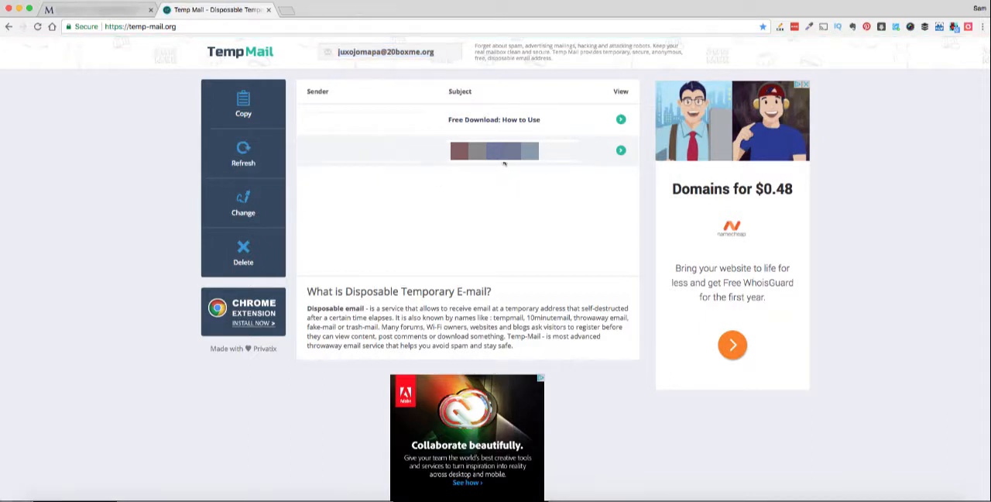
{"action": "left_click", "coordinate": [495, 150]}
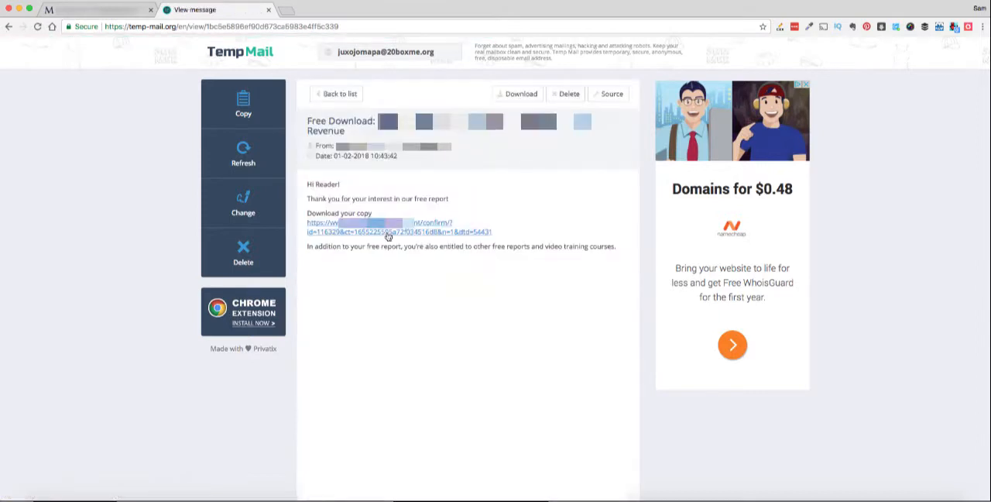
{"action": "mouse_move", "coordinate": [359, 231]}
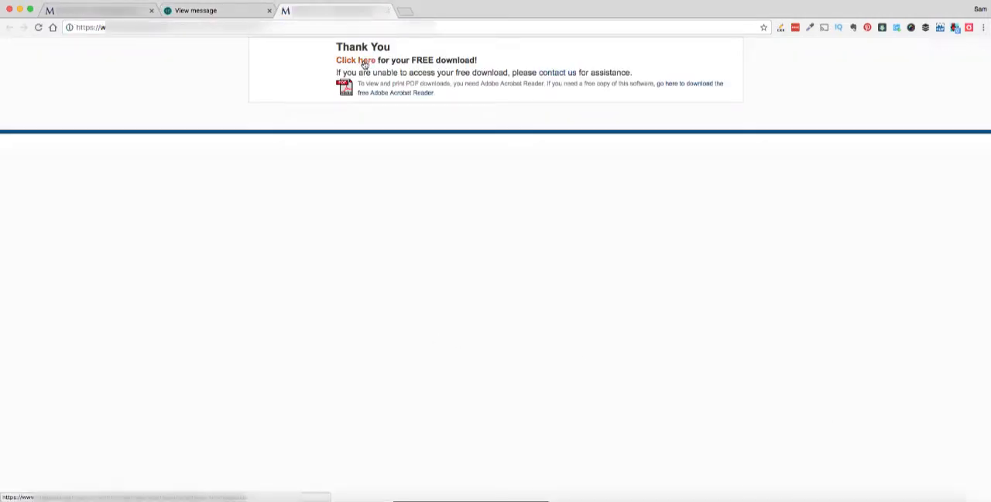
Start the free report download via the 'Click here' link on the Thank You page
{"action": "left_click", "coordinate": [356, 59]}
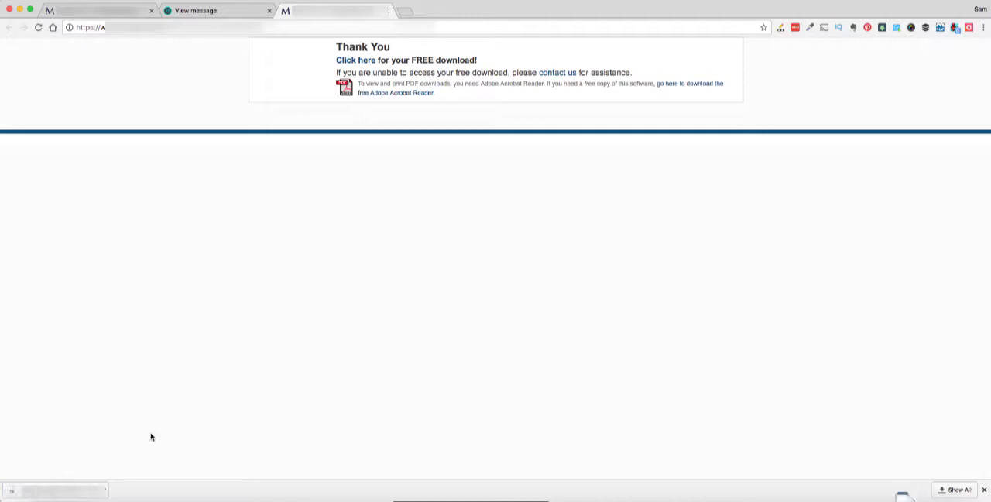